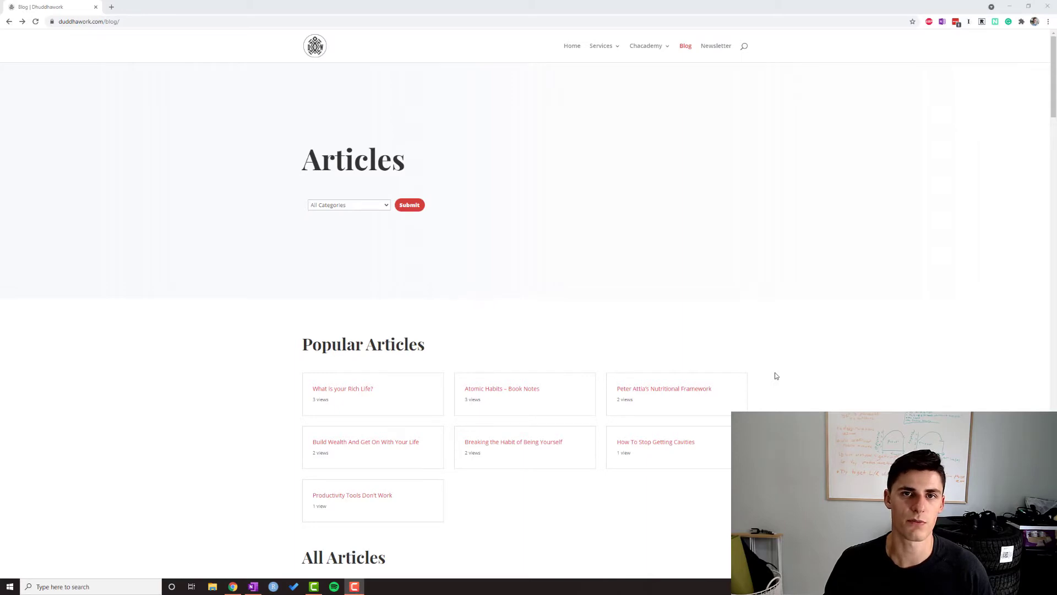
Open the 'Why I Do Not Drink Coffee' blog article and copy its title.
scroll("down", 3)
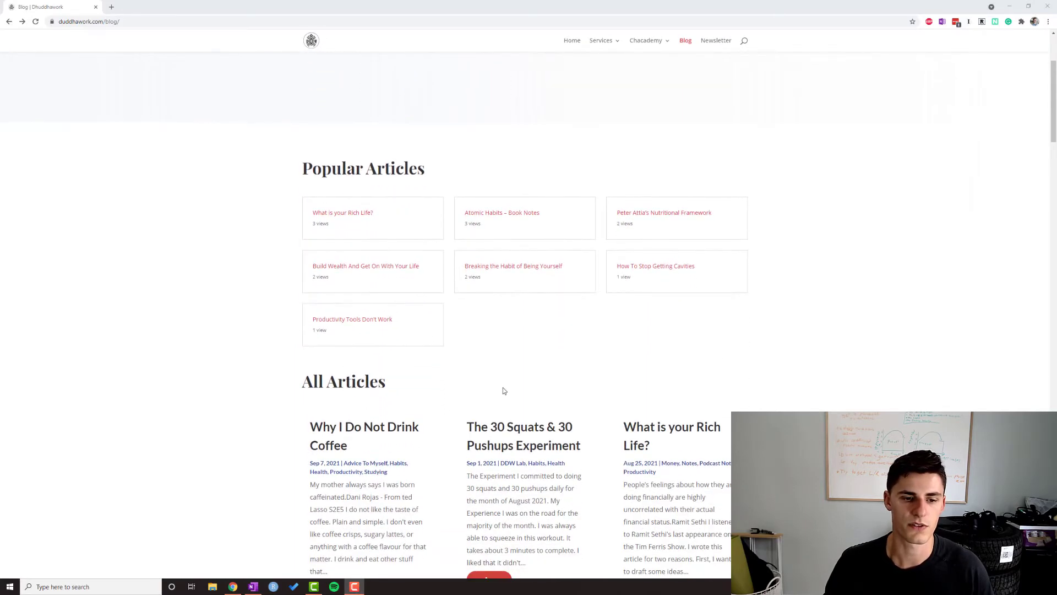
left_click(364, 435)
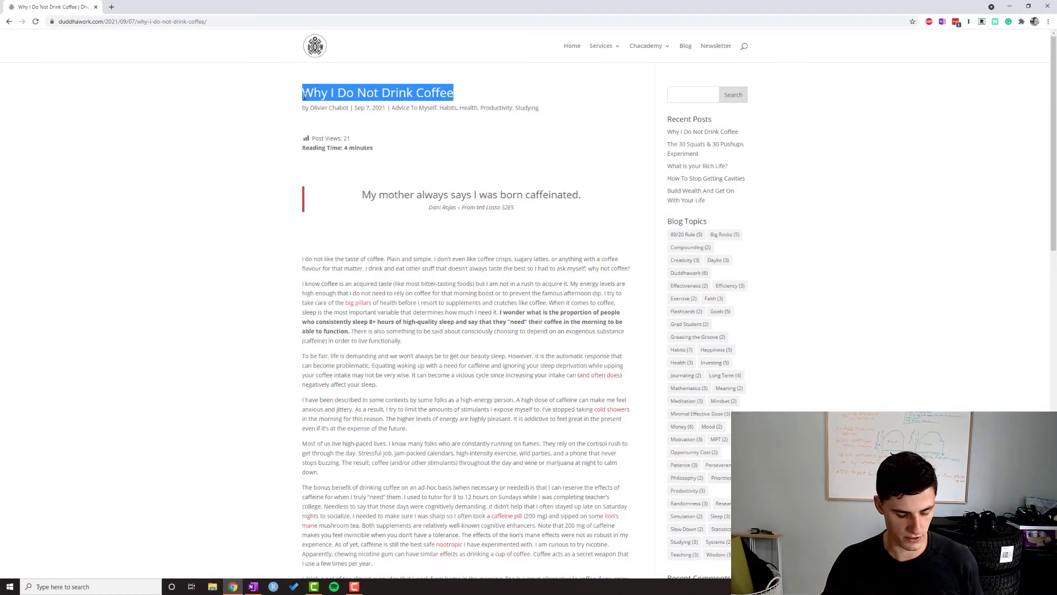
key("ctrl+c")
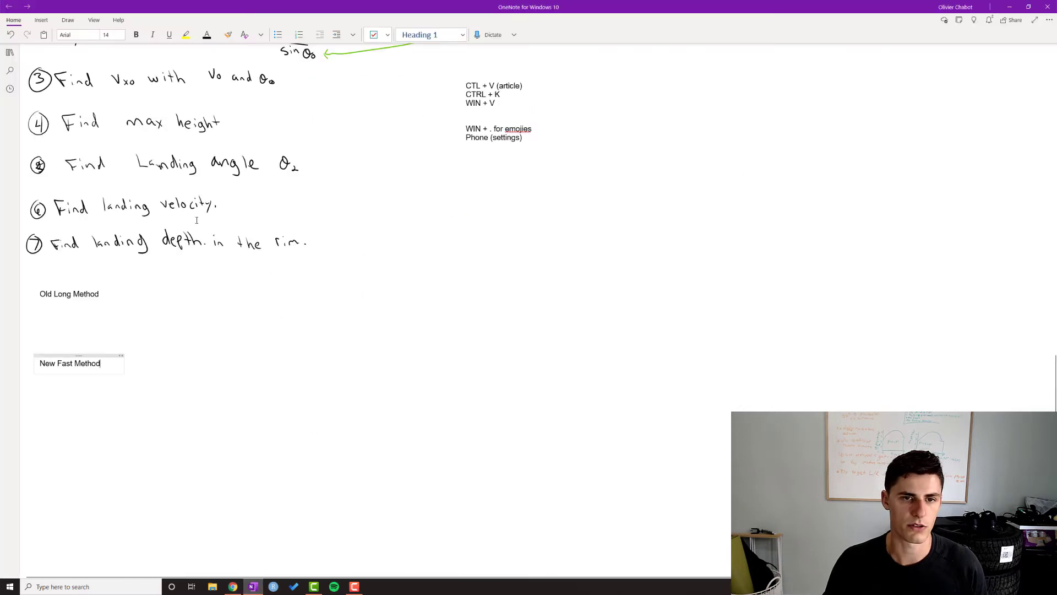
Paste the title under Old Long Method and copy the article's web address from Chrome.
scroll("down", 3)
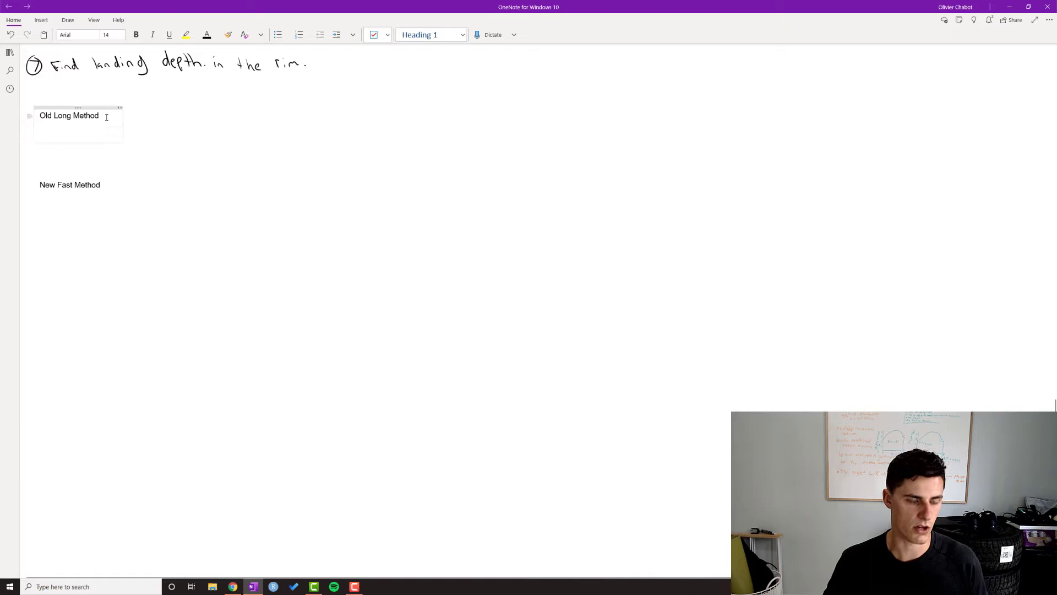
key("ctrl+v")
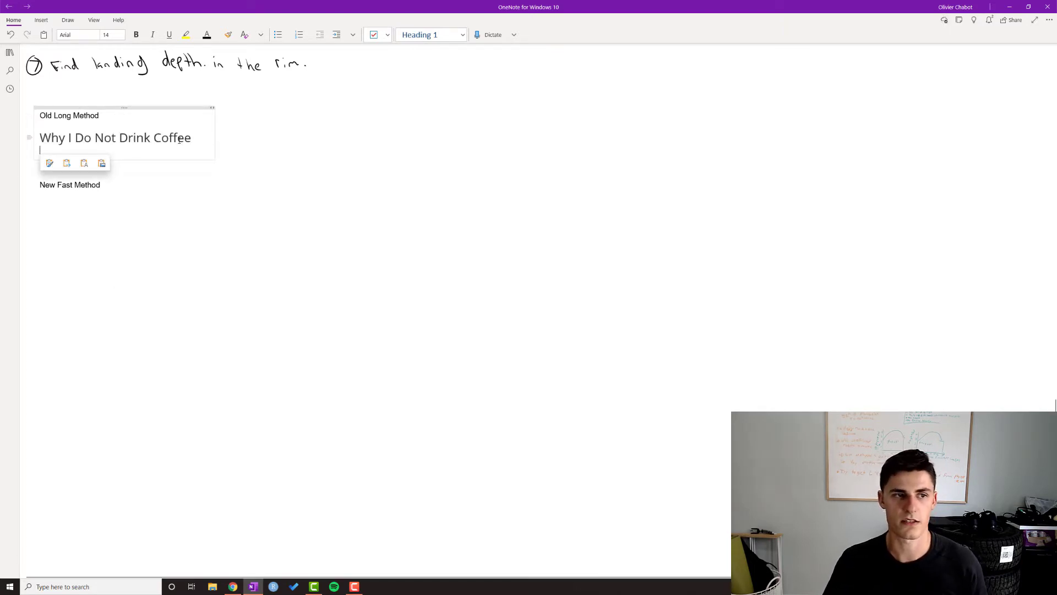
left_click(232, 586)
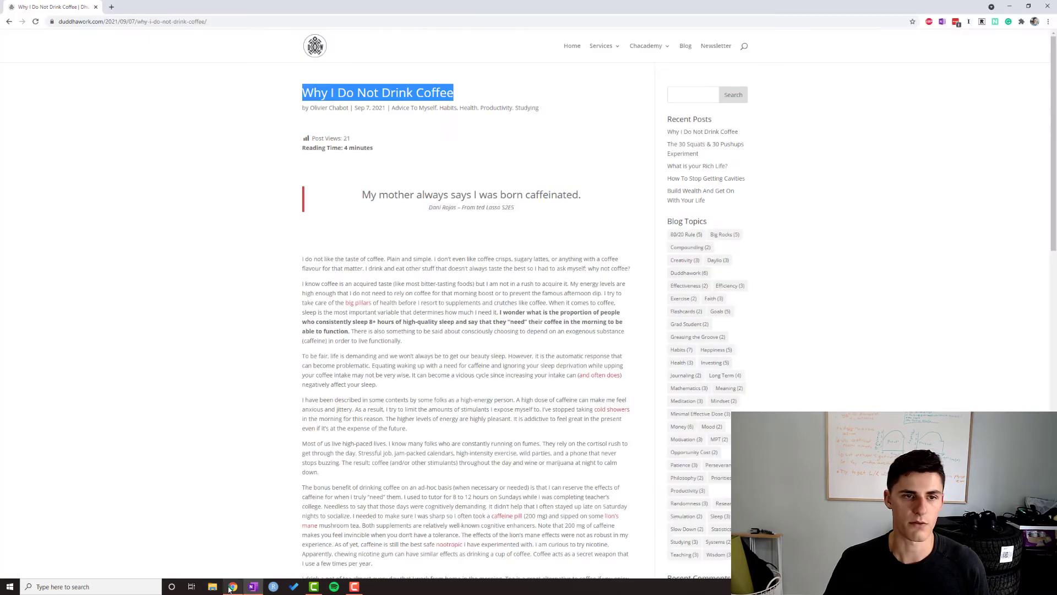
left_click(132, 21)
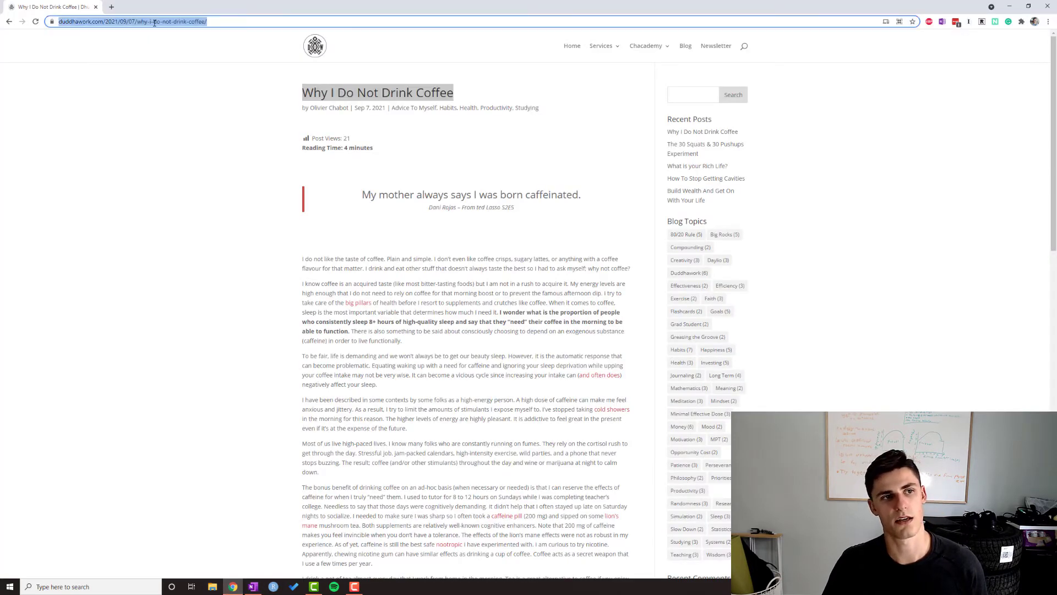
key("ctrl+c")
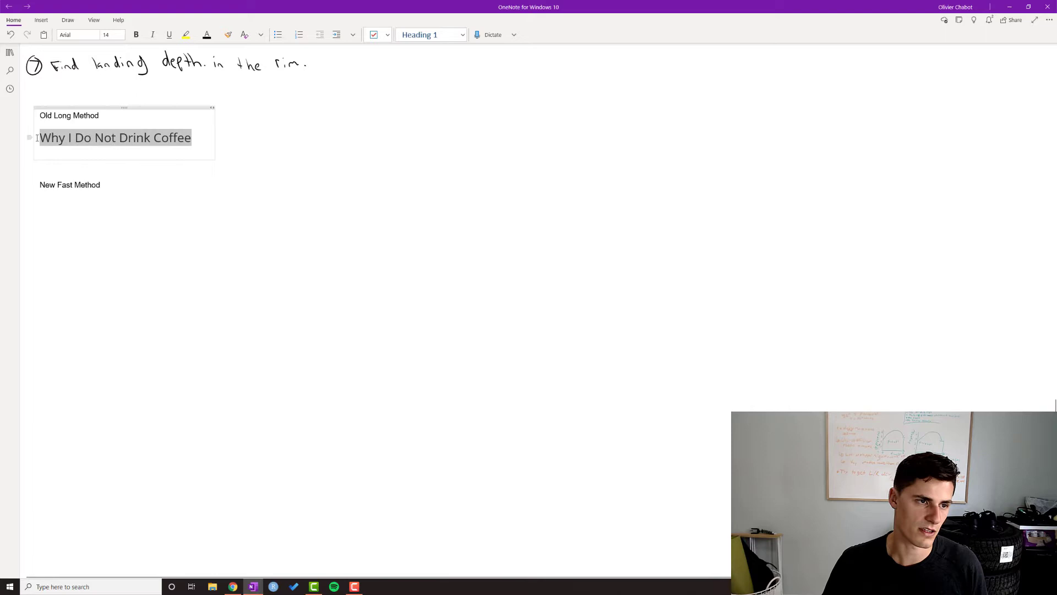
Link the pasted title to the copied article address via the right-click Link option.
right_click(115, 138)
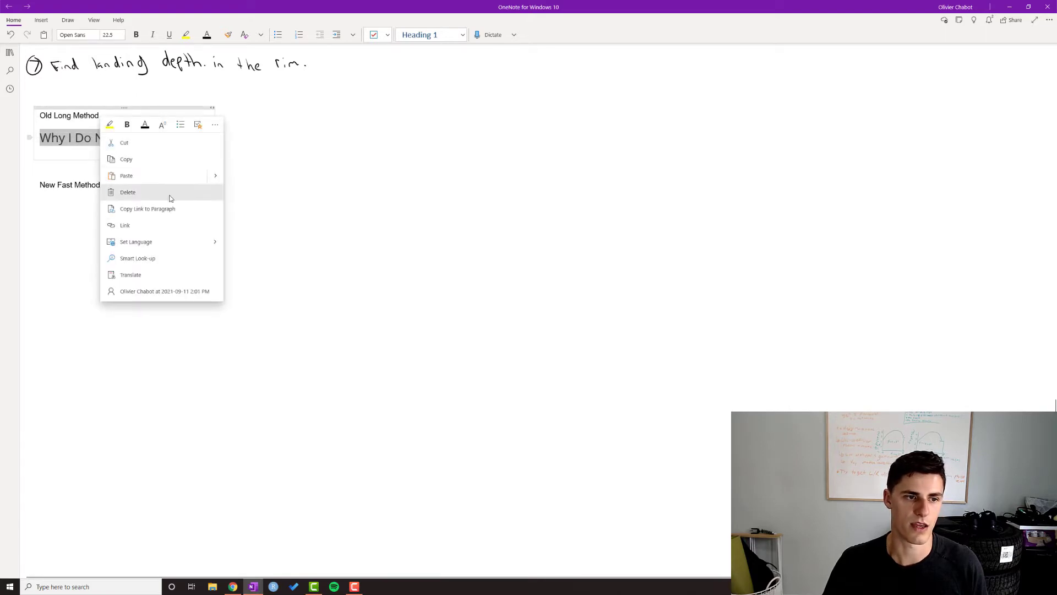
left_click(125, 225)
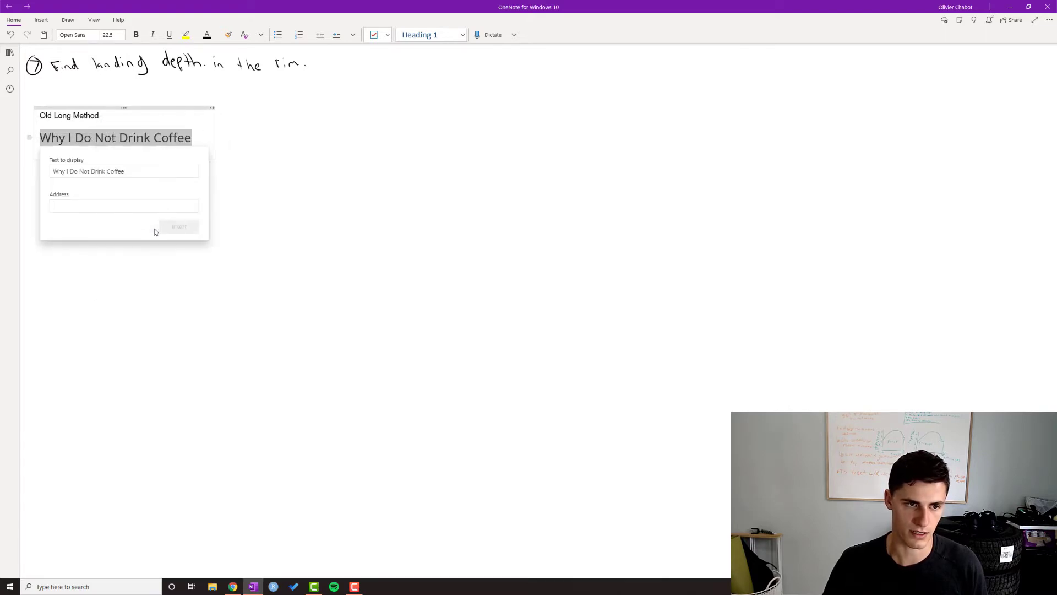
key("ctrl+v")
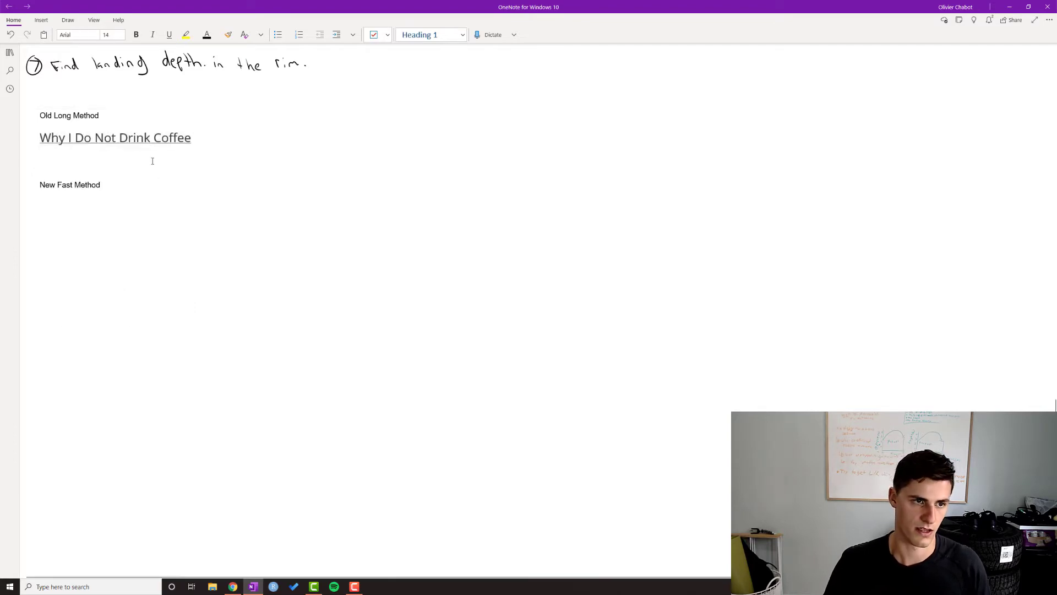
left_click(115, 138)
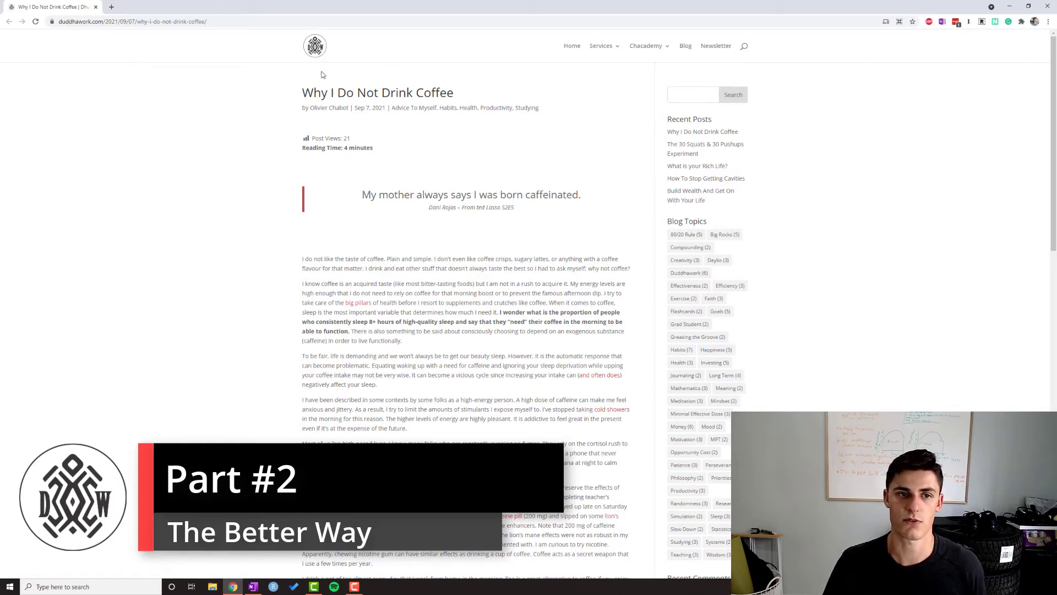
mouse_move(214, 46)
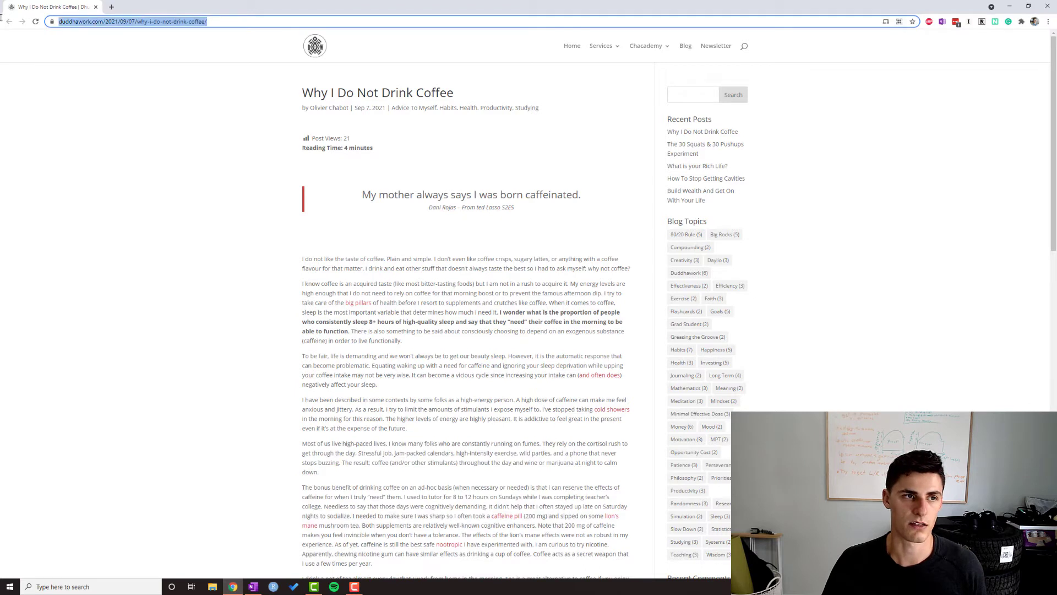
Copy the coffee article's address and its title, then return to OneNote.
key("ctrl+c")
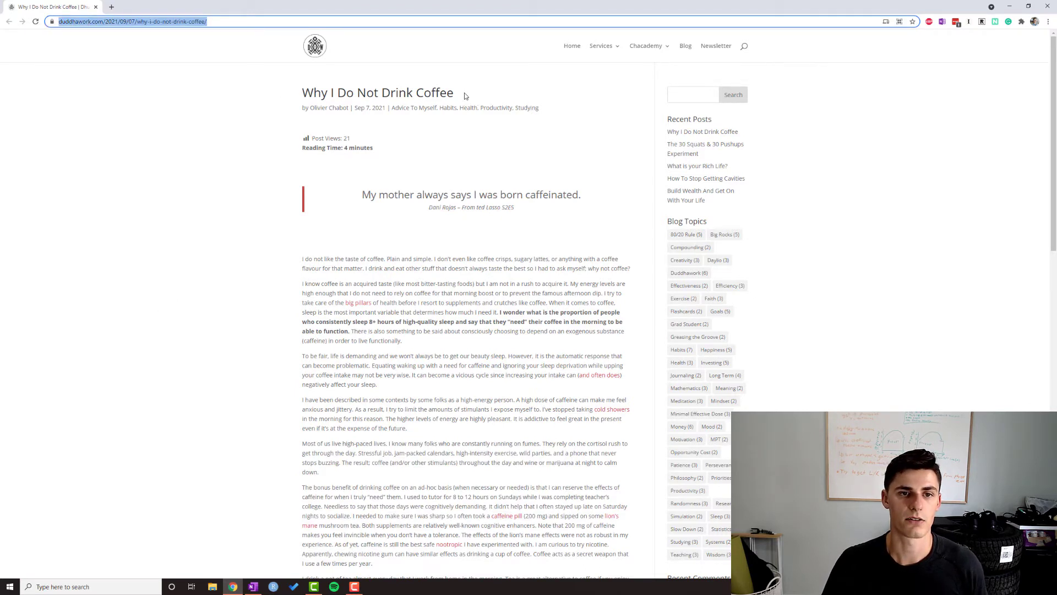
key("ctrl+c")
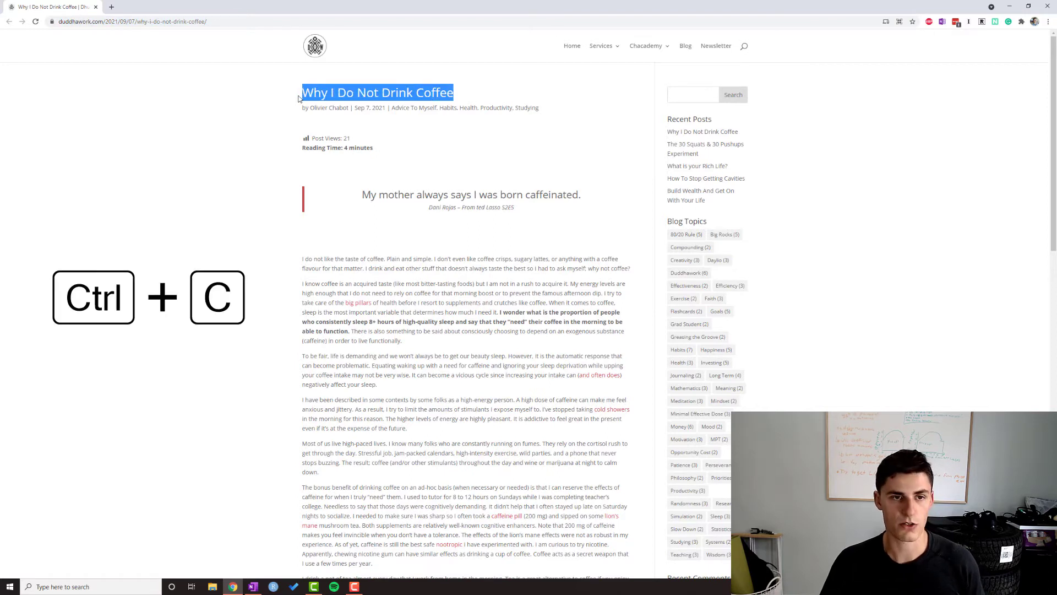
key("ctrl+c")
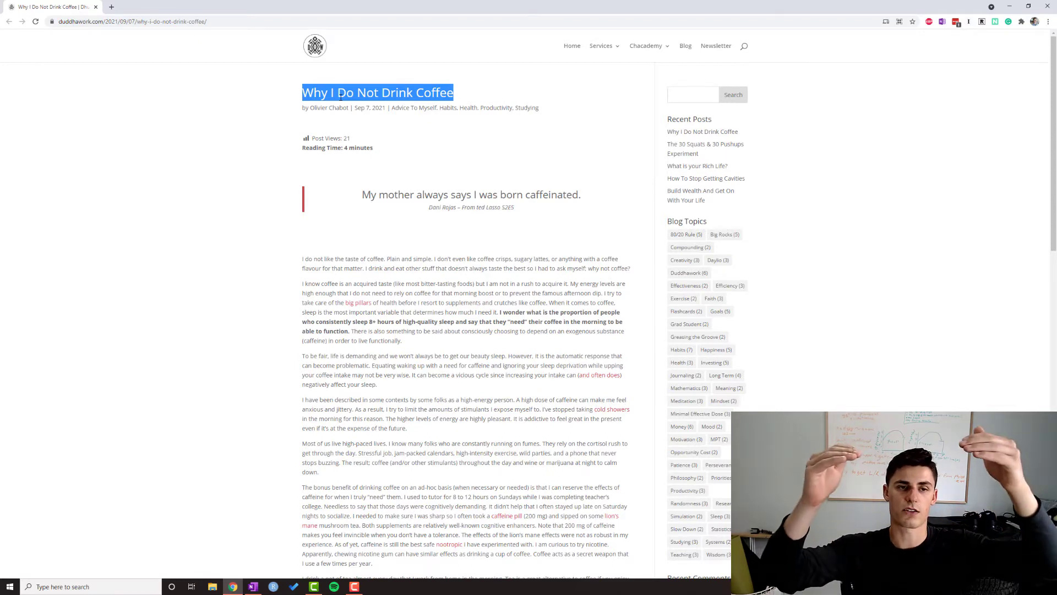
left_click(253, 586)
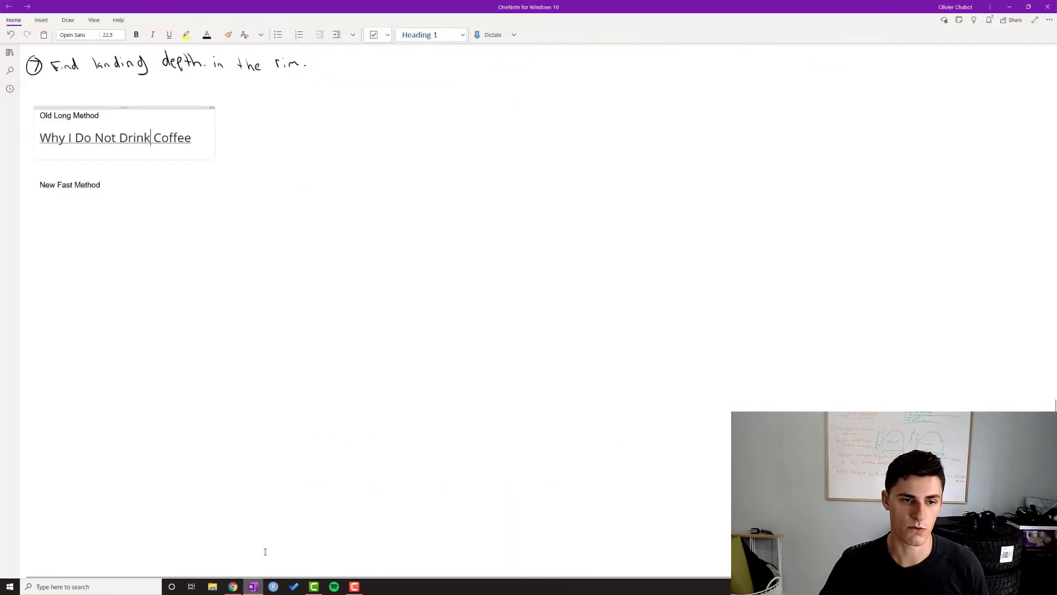
Paste 'Why I Do Not Drink Coffee' under New Fast Method and select it for linking with Ctrl+K.
left_click(87, 185)
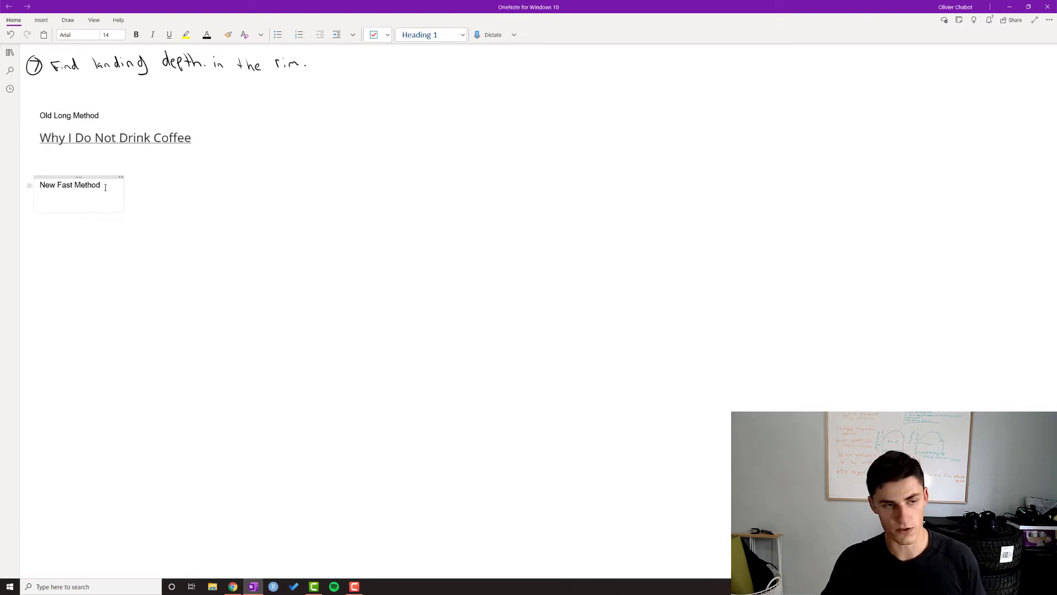
key("ctrl+v")
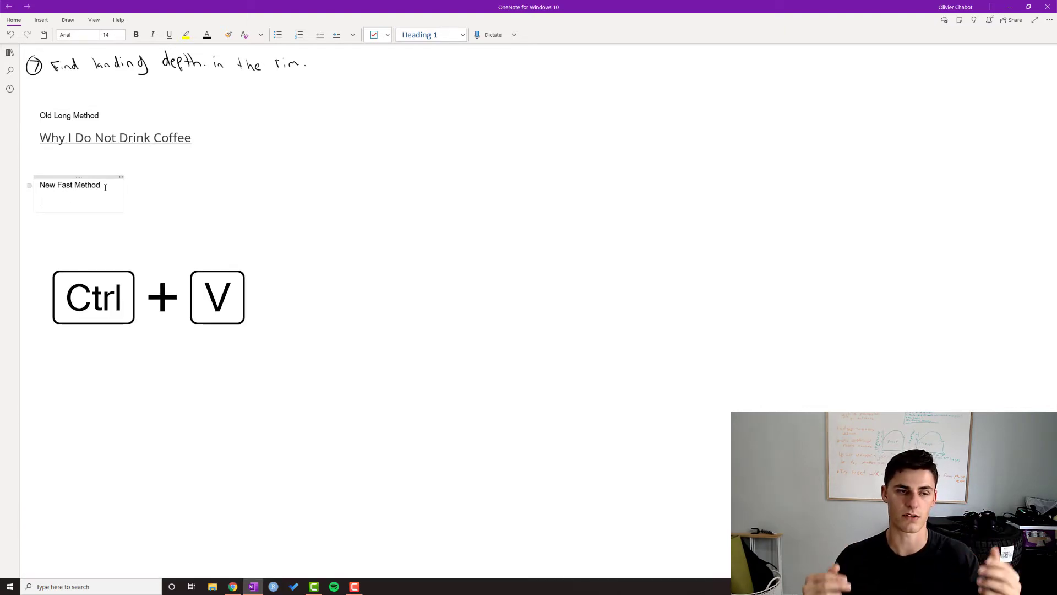
key("ctrl+v")
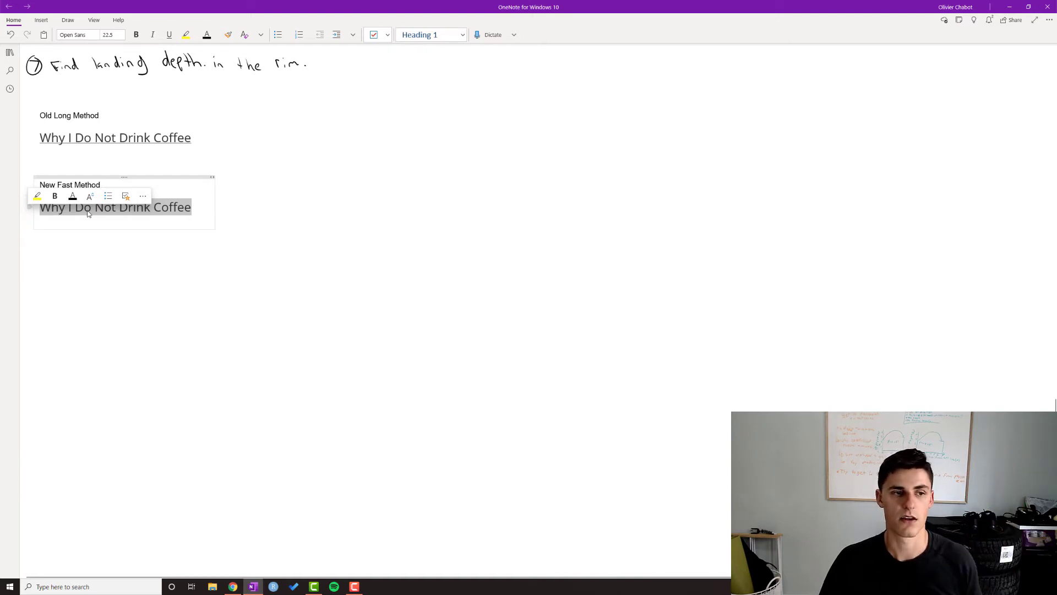
right_click(87, 207)
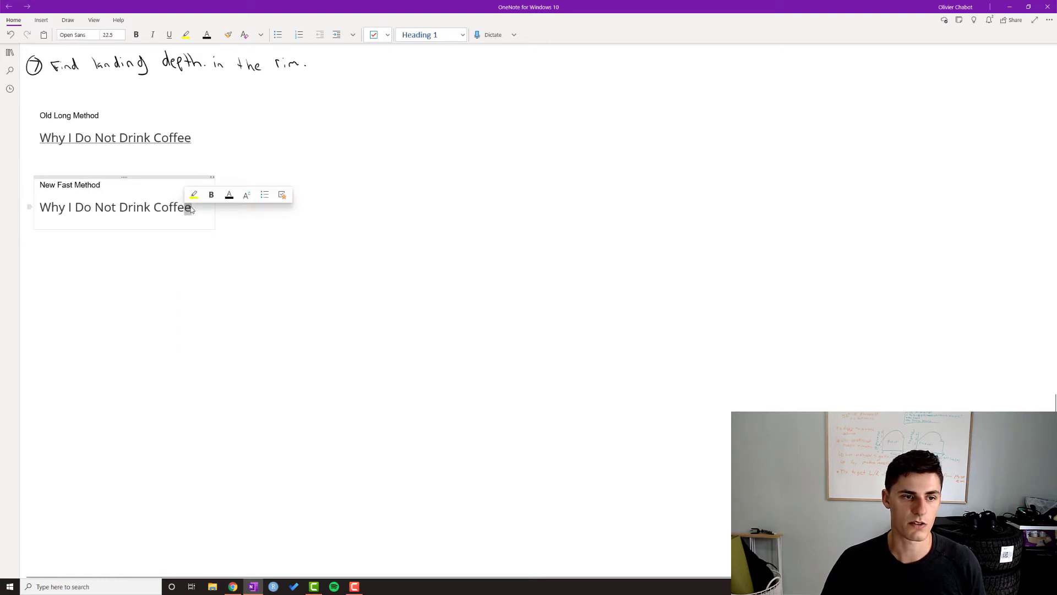
key("shift+Left")
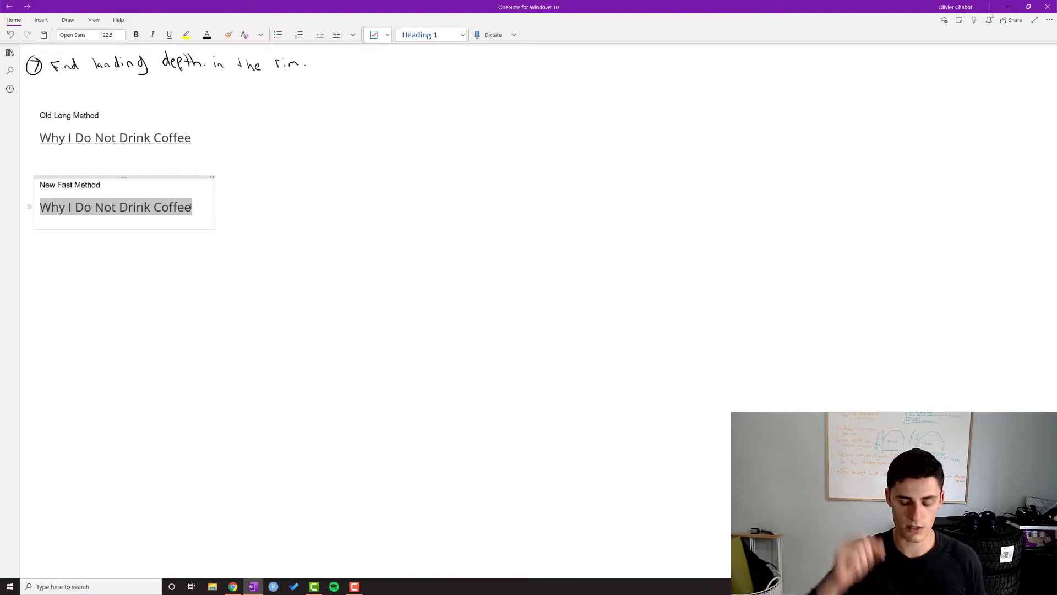
key("ctrl+k")
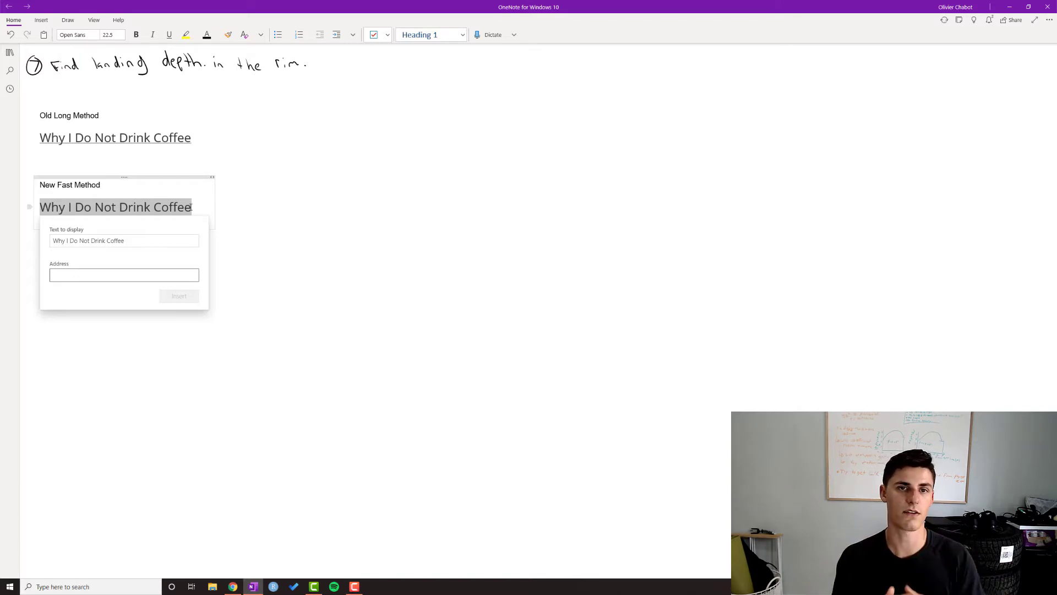
Fill the link Address with the blog URL from clipboard history and insert it.
left_click(123, 274)
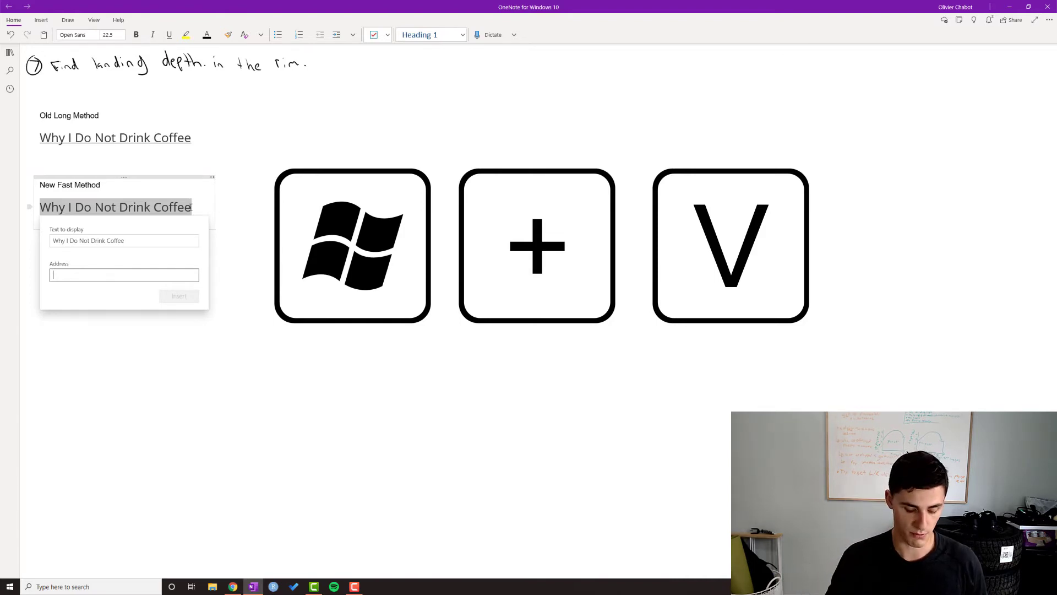
left_click(123, 274)
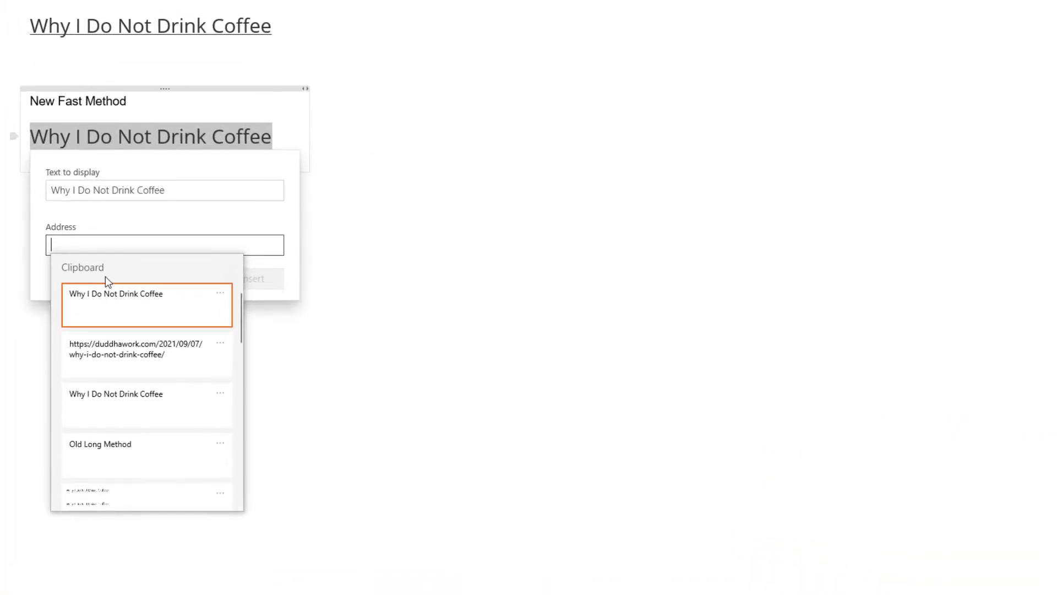
mouse_move(132, 287)
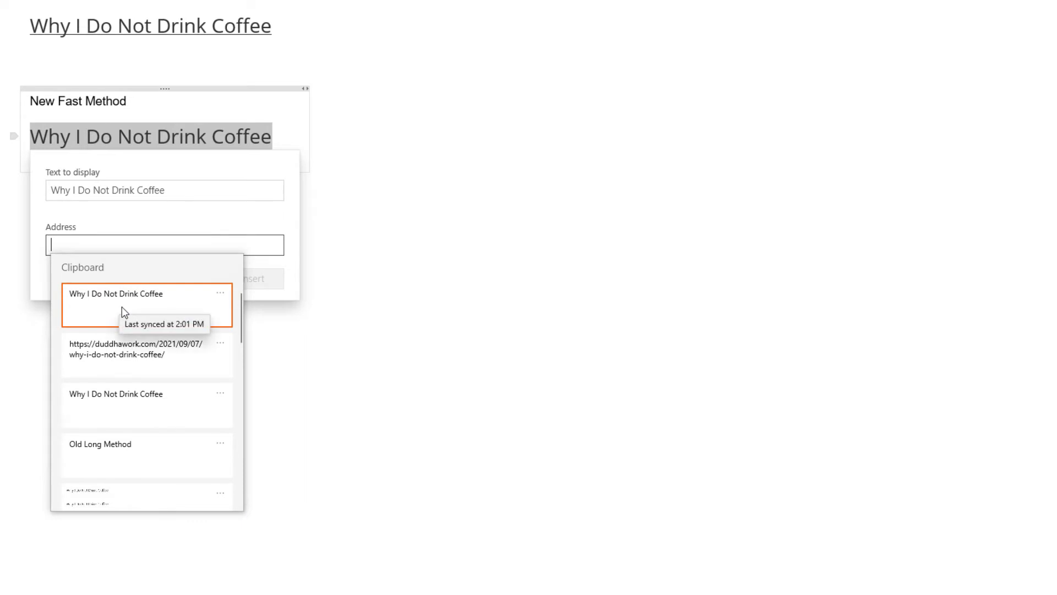
mouse_move(127, 336)
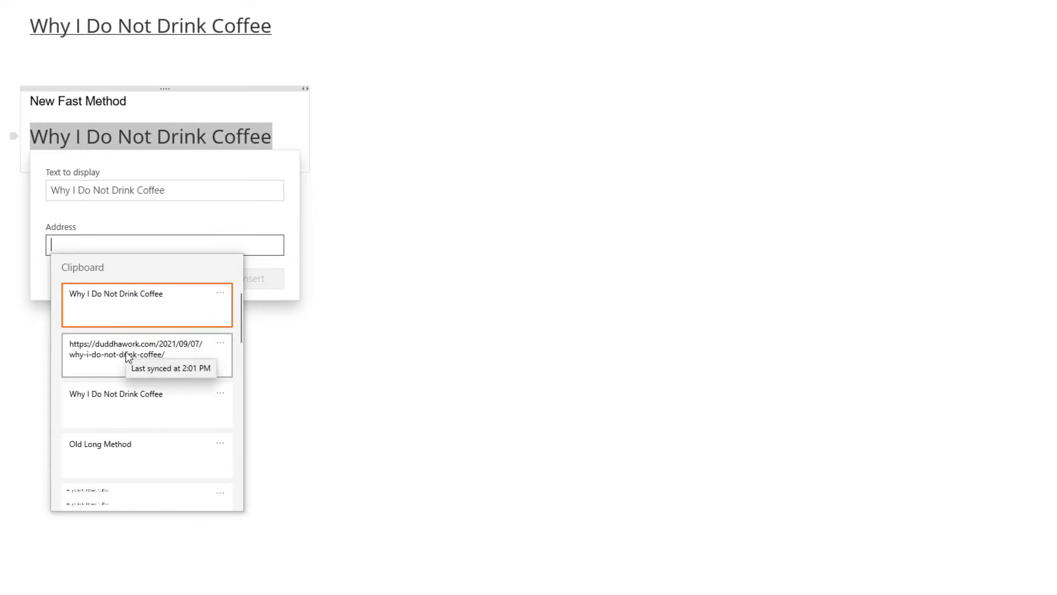
left_click(135, 349)
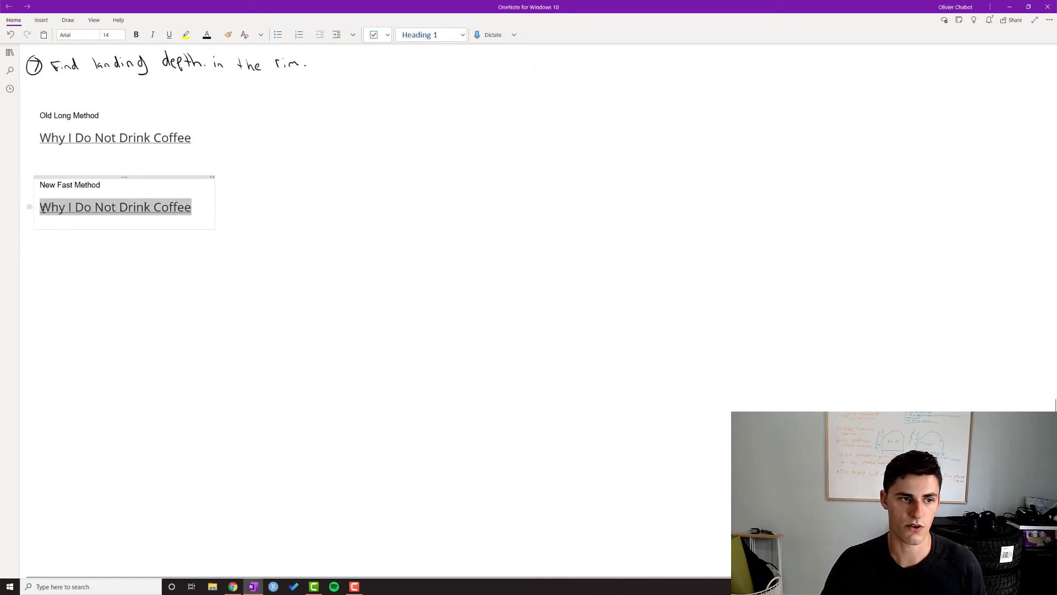
left_click(115, 207)
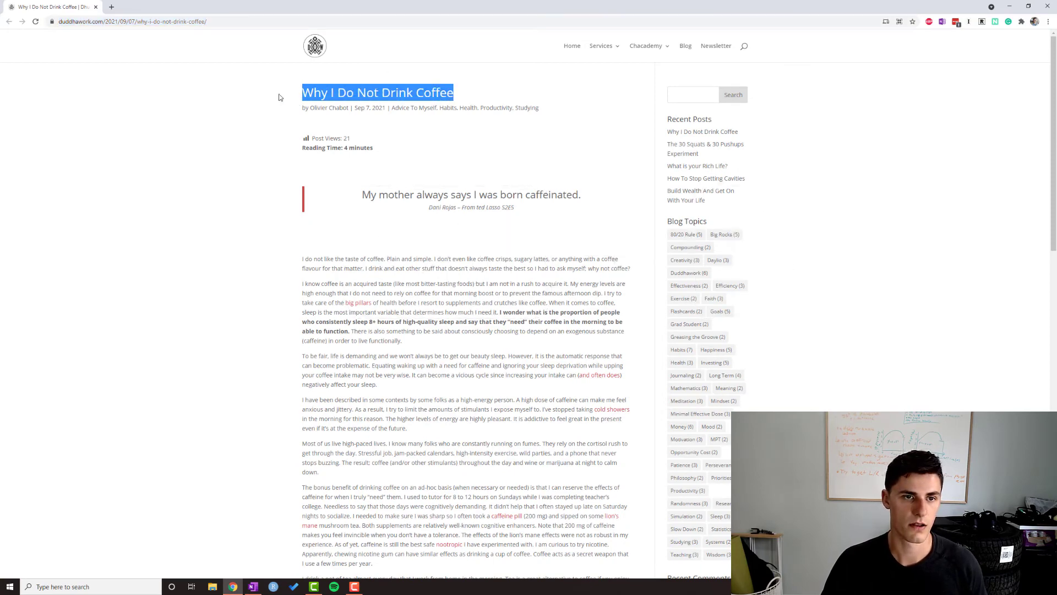
Paste the linked coffee article title on the line under New Fast Method.
left_click(253, 586)
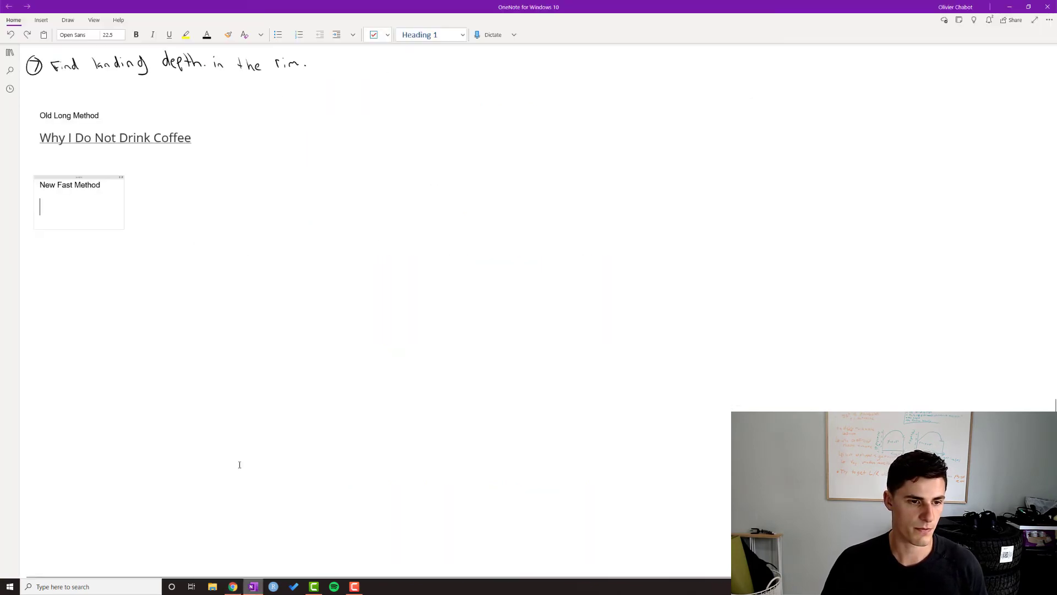
key("ctrl+v")
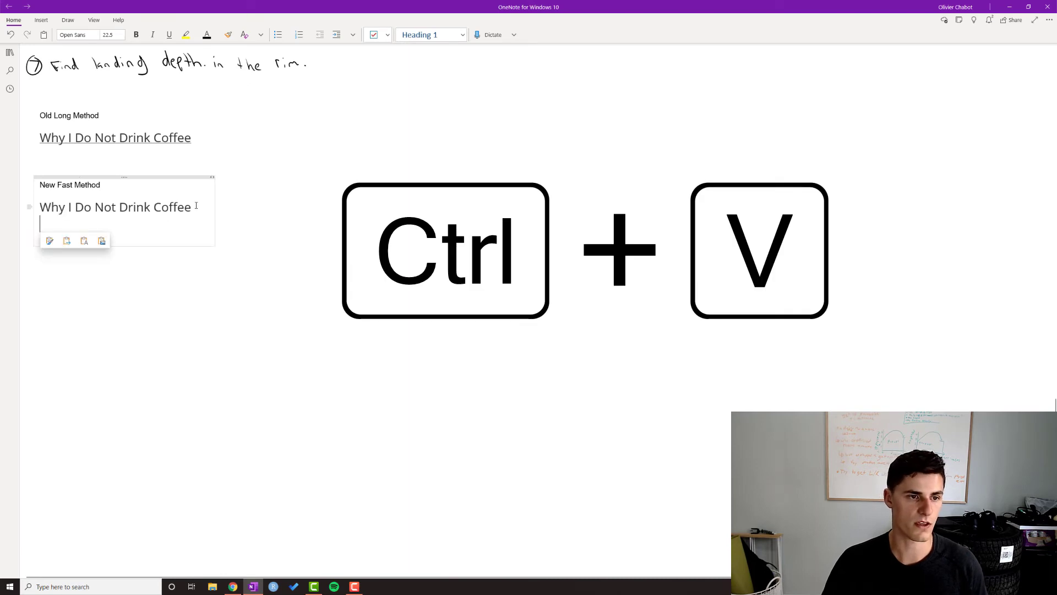
key("Ctrl+K")
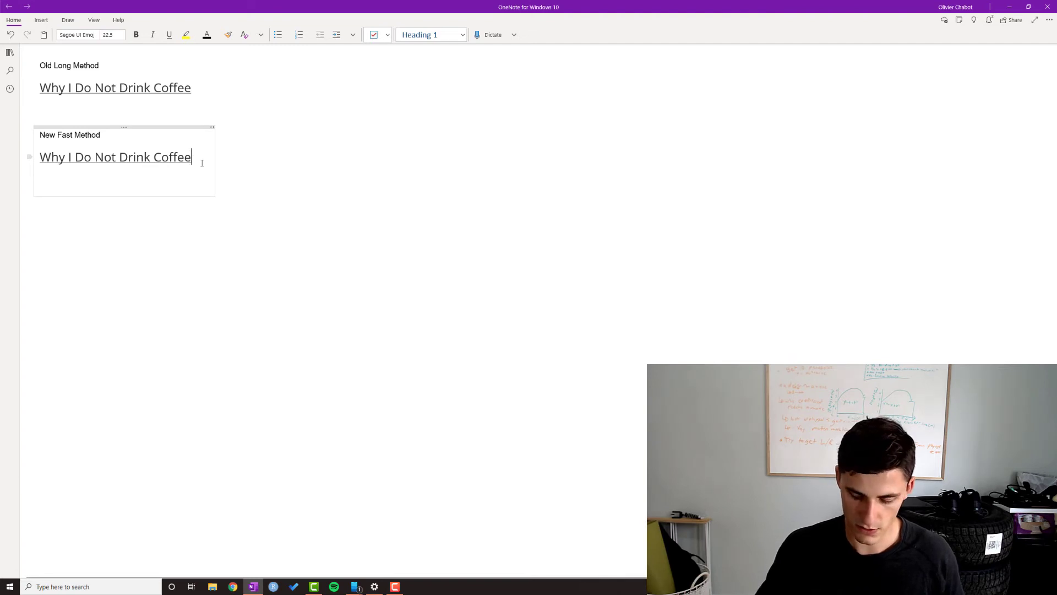
Append a balloon emoji to the linked title and paste a copy below.
key("Win+.")
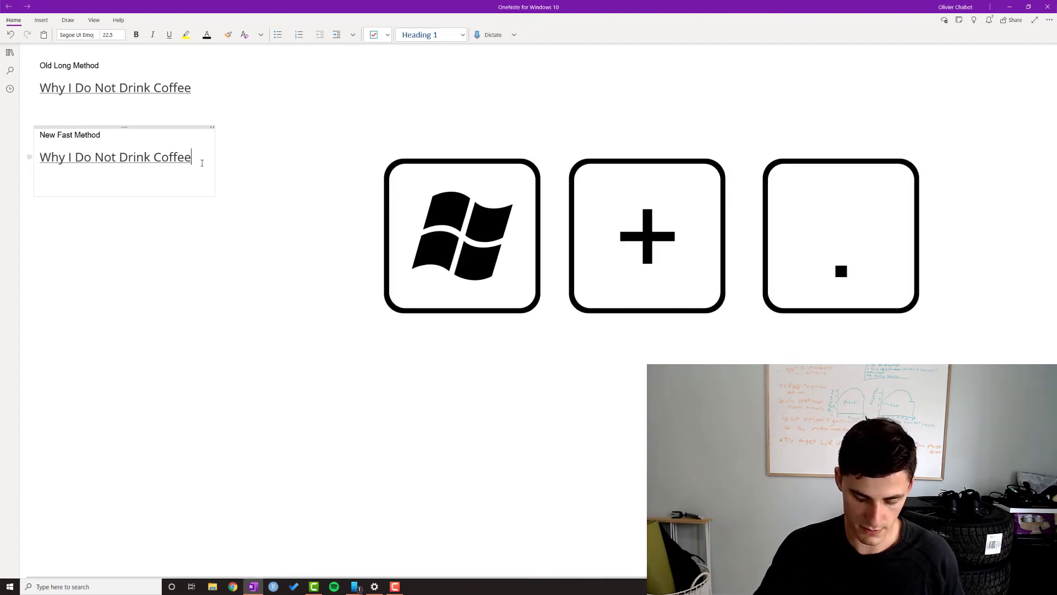
key("win+.")
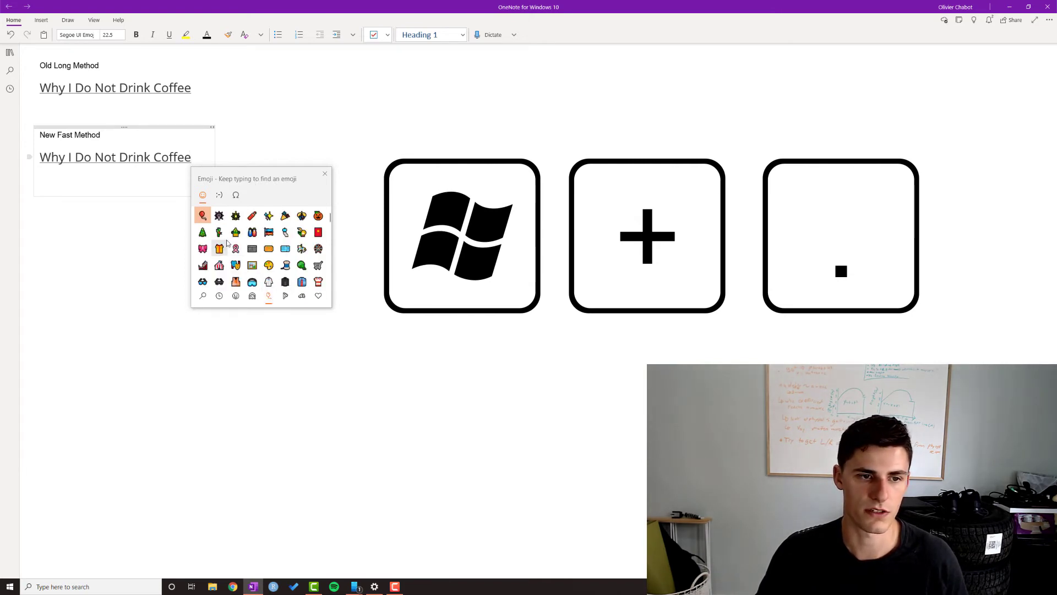
left_click(202, 215)
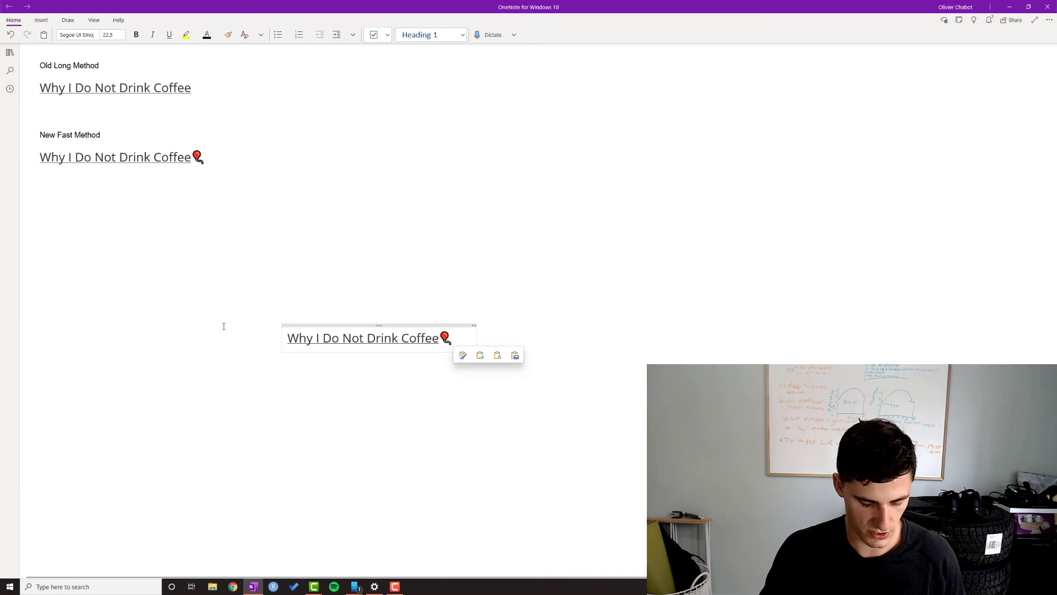
left_click(514, 355)
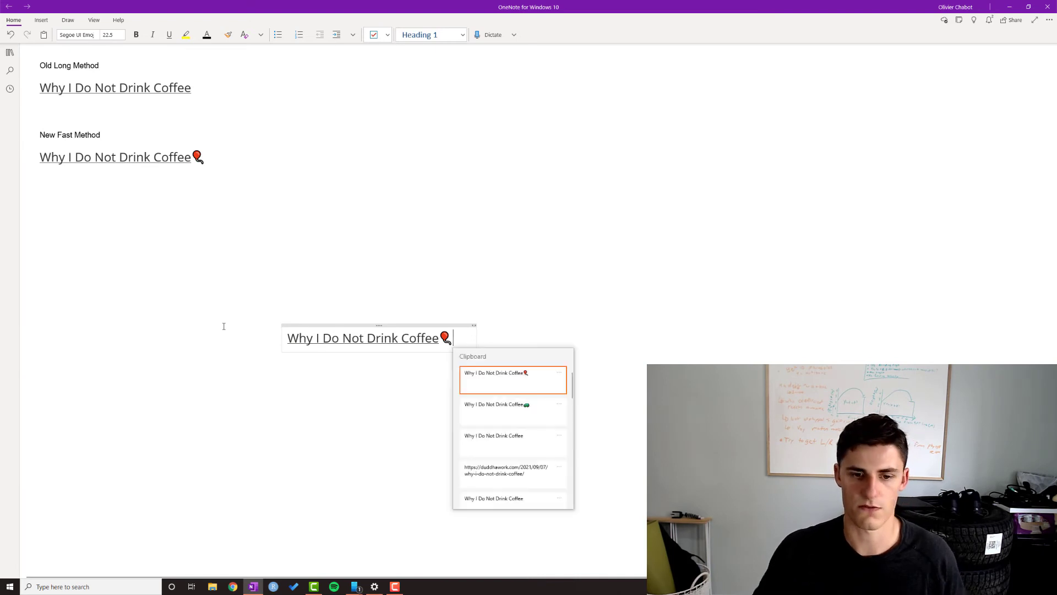